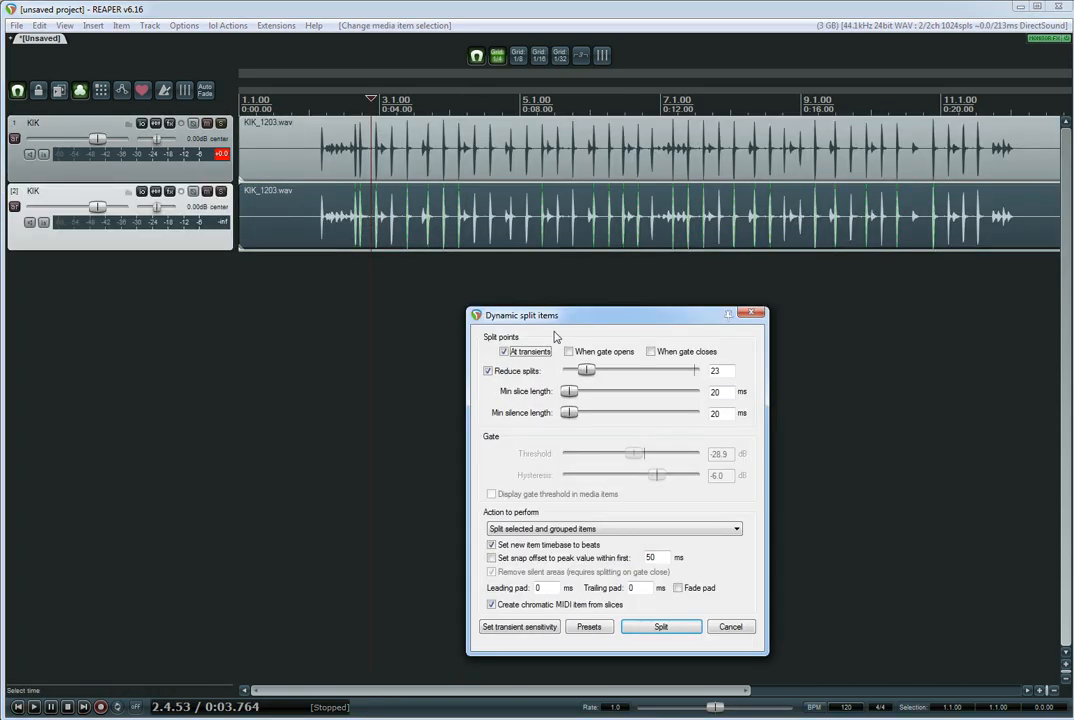
# Step: Raise the transient detection sensitivity and adjust the Reduce splits amount for the kick track
pyautogui.click(518, 626)
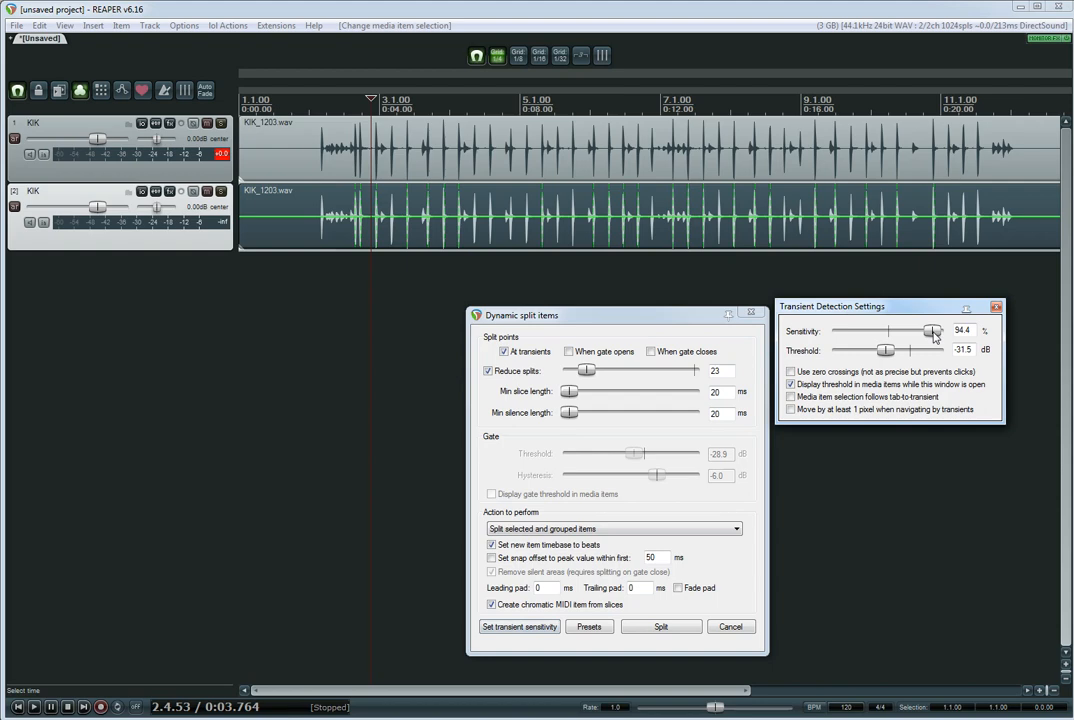
pyautogui.moveTo(934, 330); pyautogui.dragTo(908, 330)
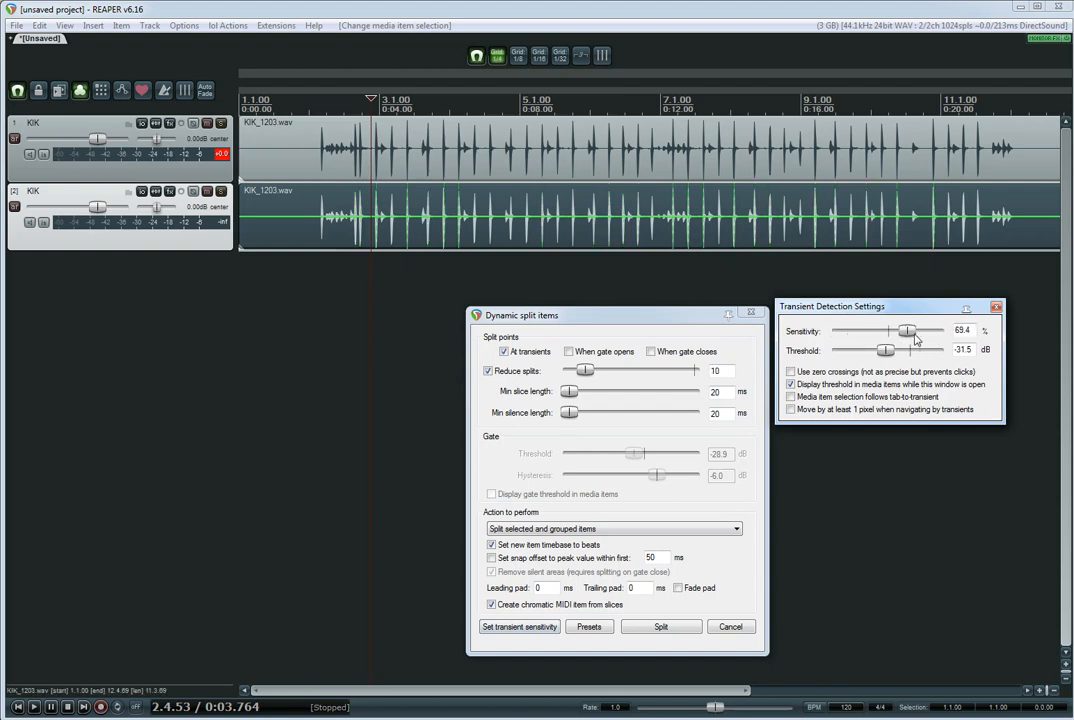
pyautogui.moveTo(908, 330); pyautogui.dragTo(936, 330)
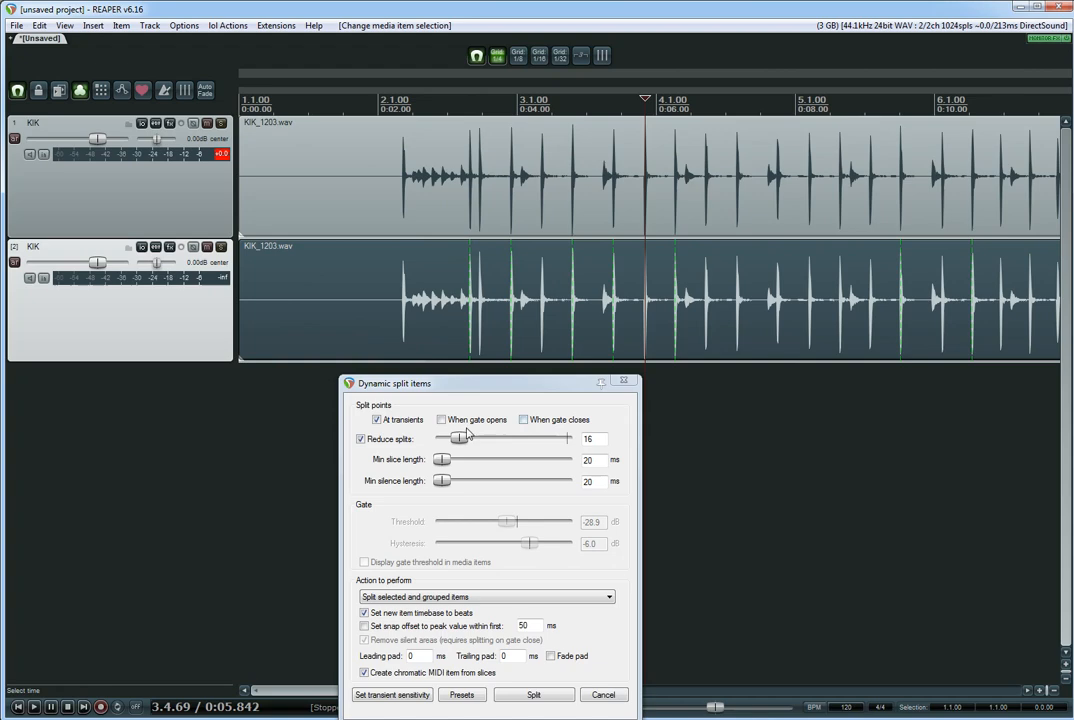
# Step: Settle the Reduce splits amount around 40 so markers line up with the kick hits
pyautogui.moveTo(464, 438); pyautogui.dragTo(510, 438)
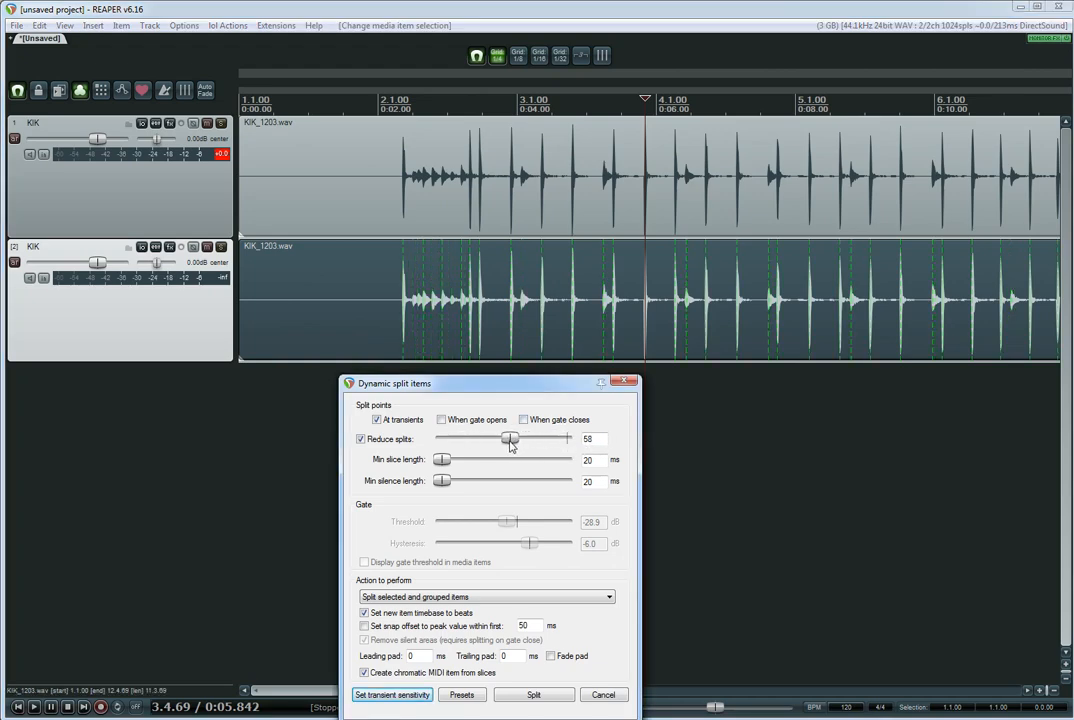
pyautogui.moveTo(510, 440); pyautogui.dragTo(498, 440)
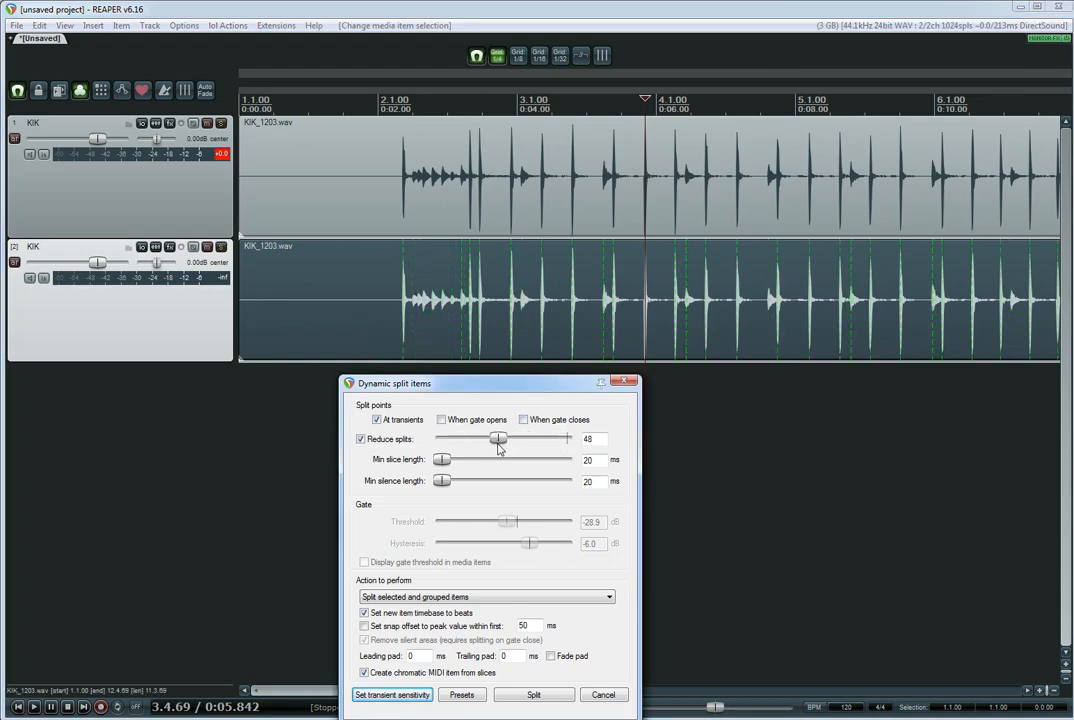
pyautogui.moveTo(498, 440); pyautogui.dragTo(492, 440)
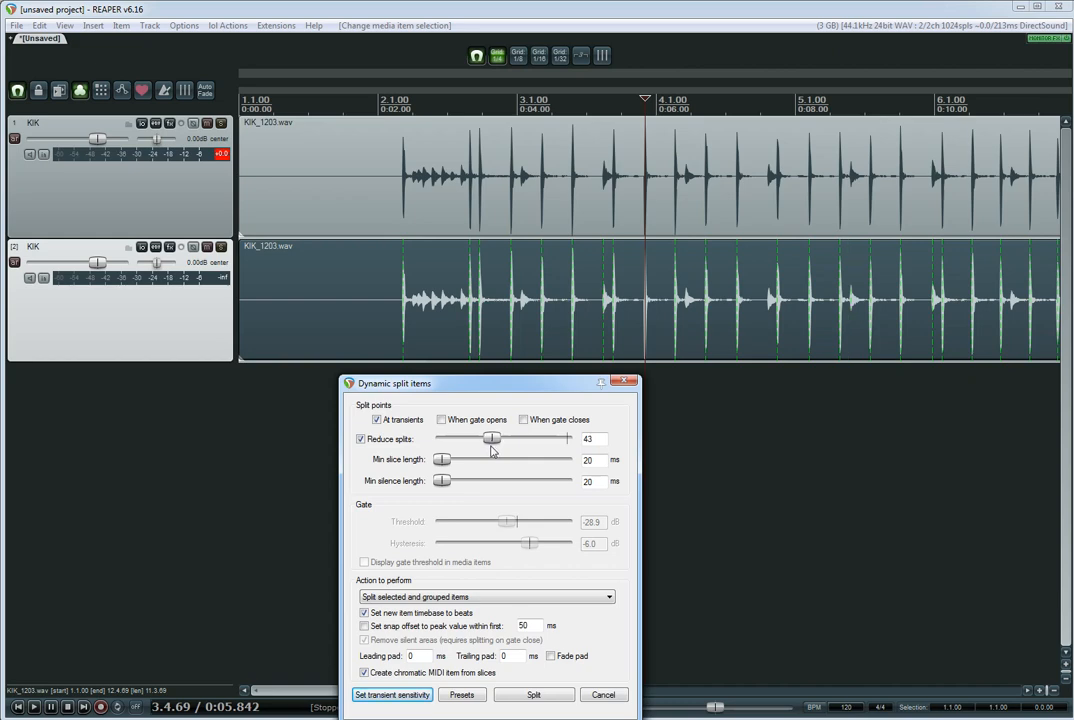
pyautogui.moveTo(492, 438); pyautogui.dragTo(488, 438)
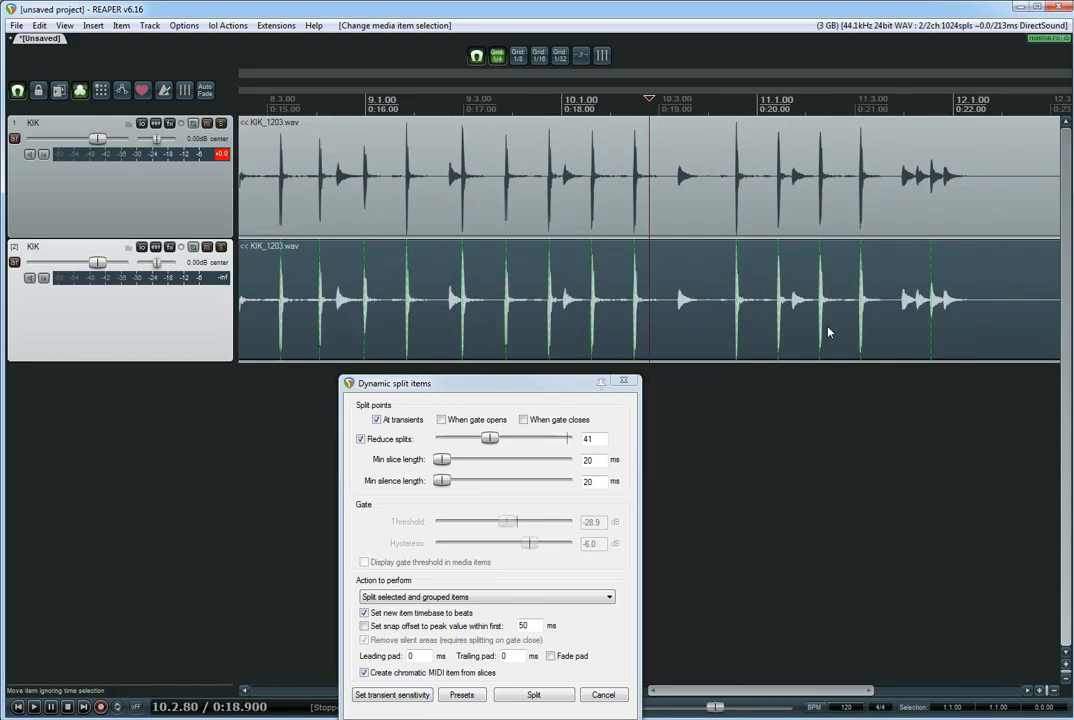
pyautogui.moveTo(490, 440); pyautogui.dragTo(486, 440)
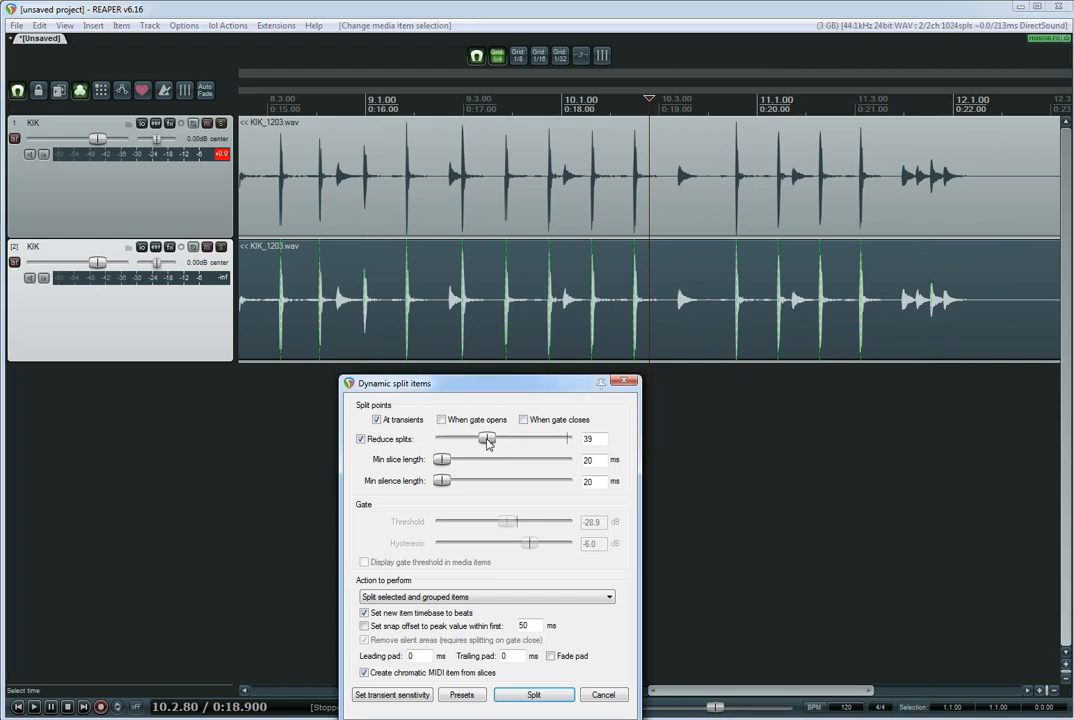
pyautogui.moveTo(488, 440); pyautogui.dragTo(490, 440)
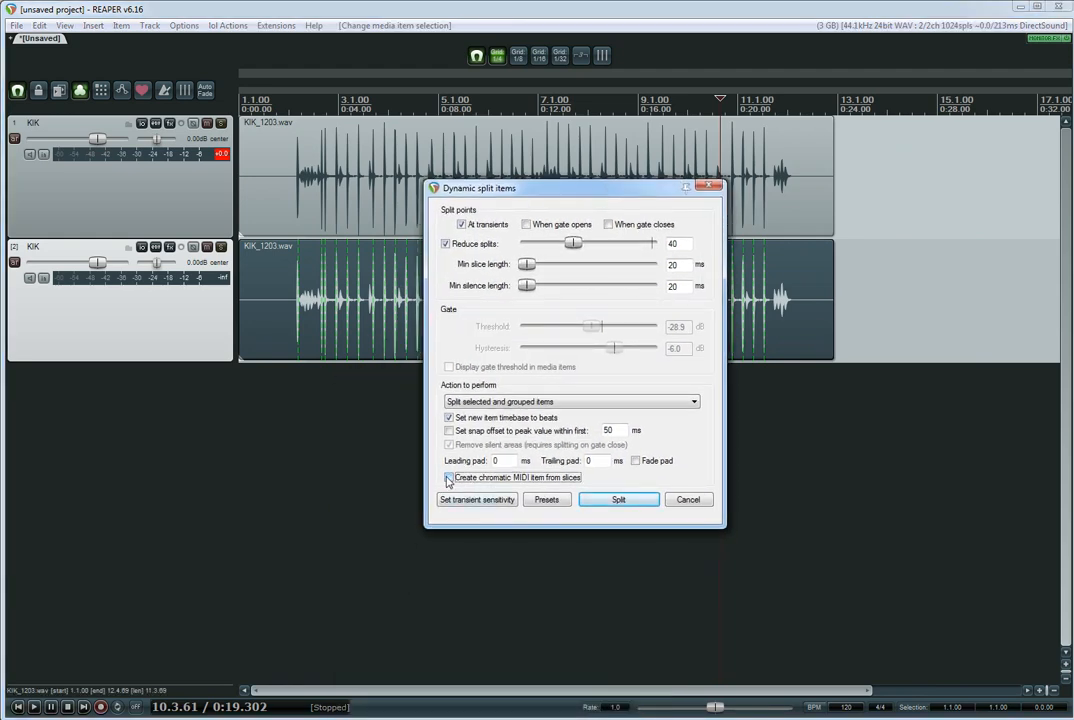
# Step: Split the kick audio into slices, creating a chromatic MIDI item with one note per hit
pyautogui.click(618, 500)
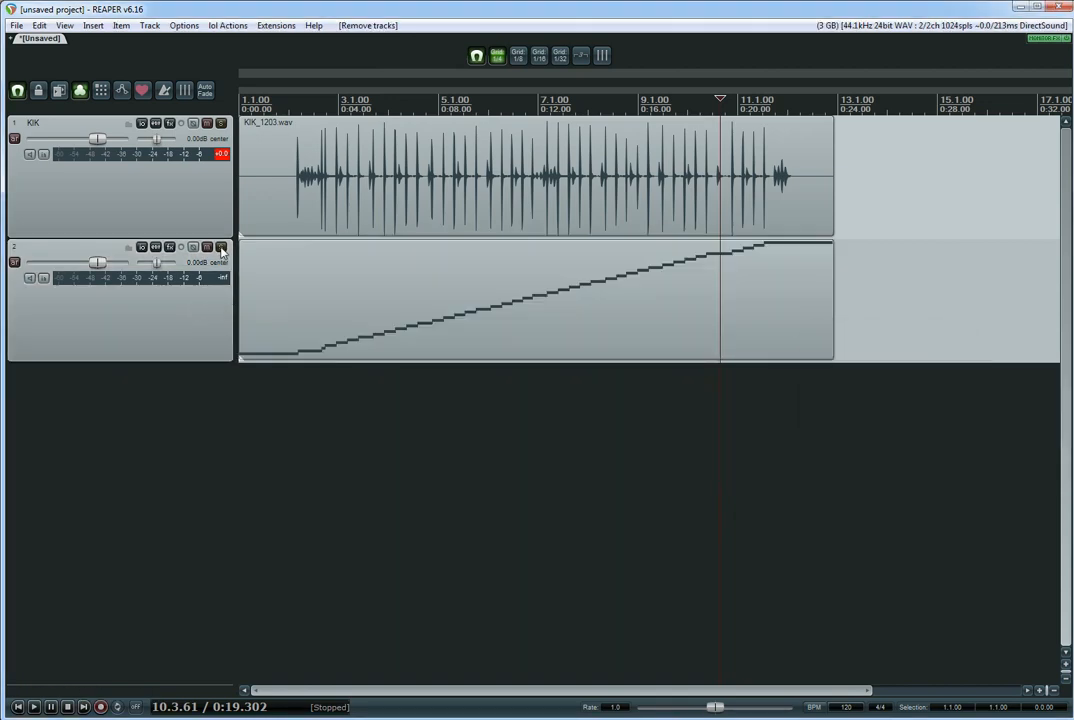
# Step: Show the empty FX chain window for track 2
pyautogui.doubleClick(536, 300)
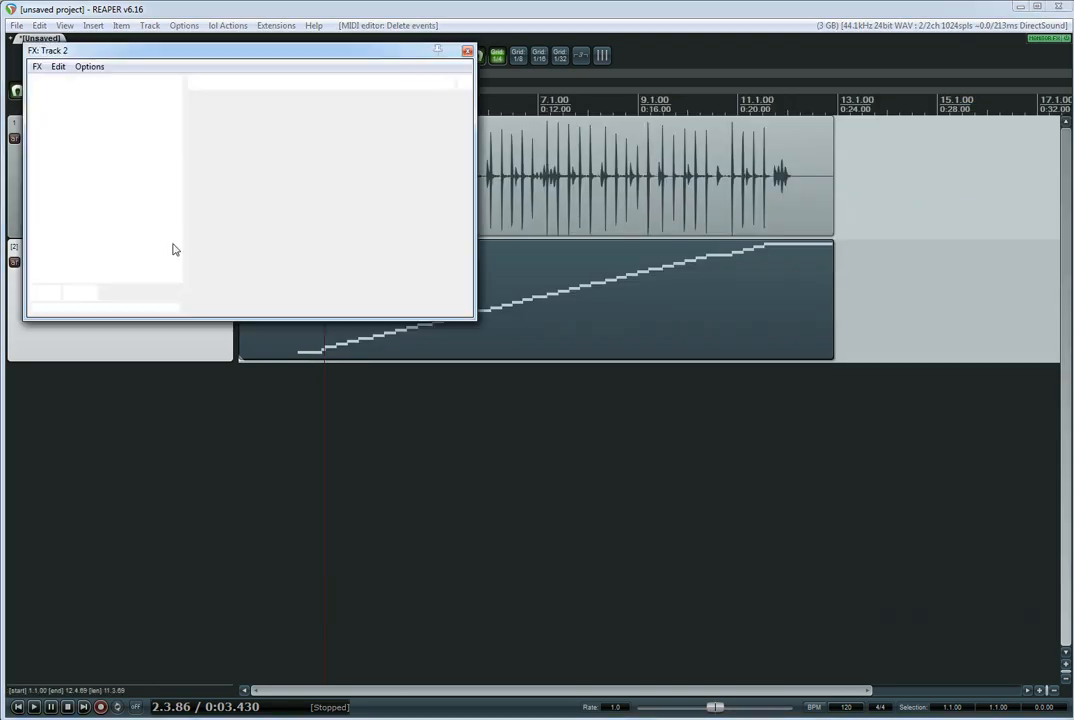
# Step: Add ReaSamplOmatic5000 with KICK IN-001.wav in Sample mode, Round-robin and Remove played notes enabled
pyautogui.click(44, 292)
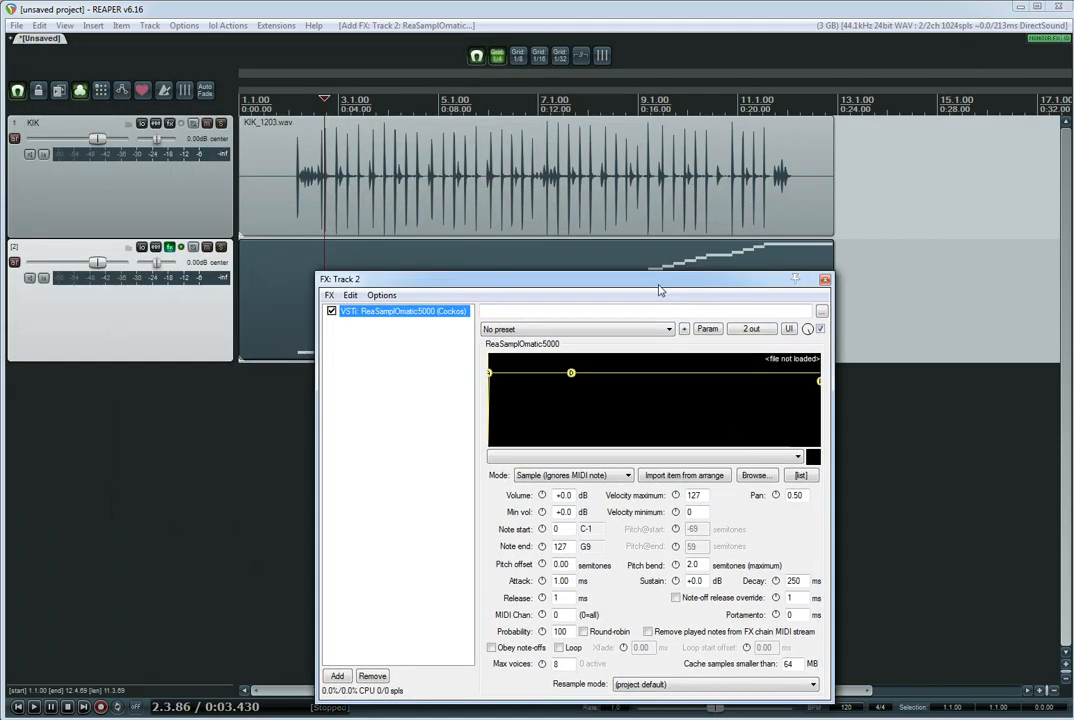
pyautogui.click(756, 476)
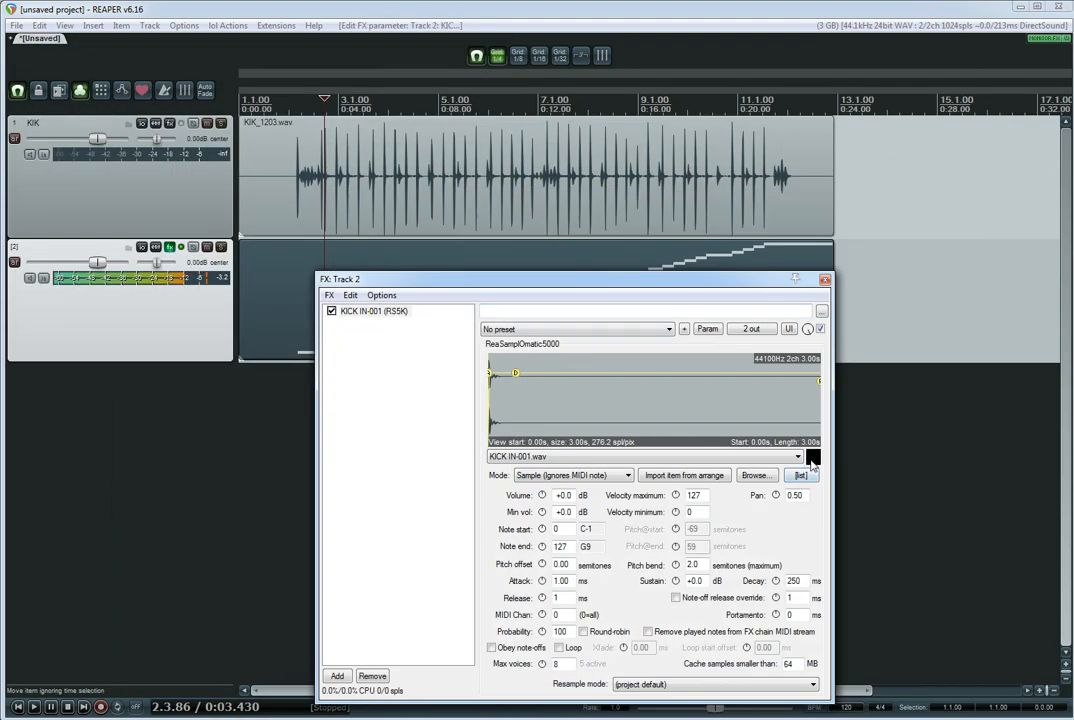
pyautogui.click(824, 280)
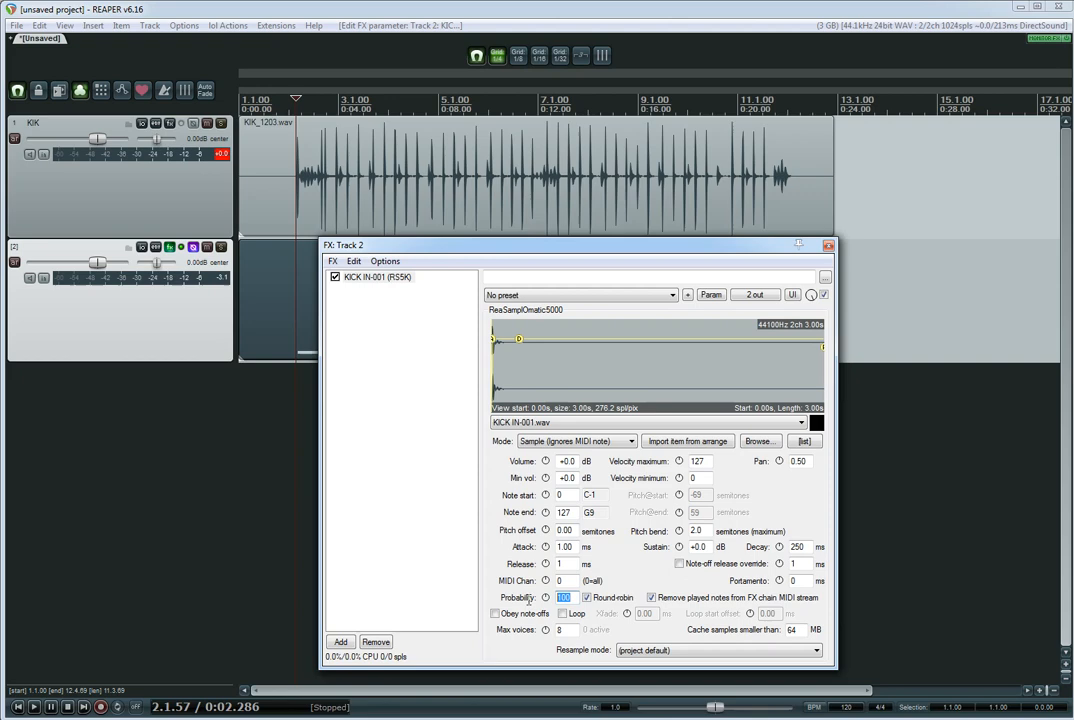
# Step: Duplicate the RS5K instance so track 2 holds three kick samplers, KICK IN-001 to IN-003
pyautogui.write('30')
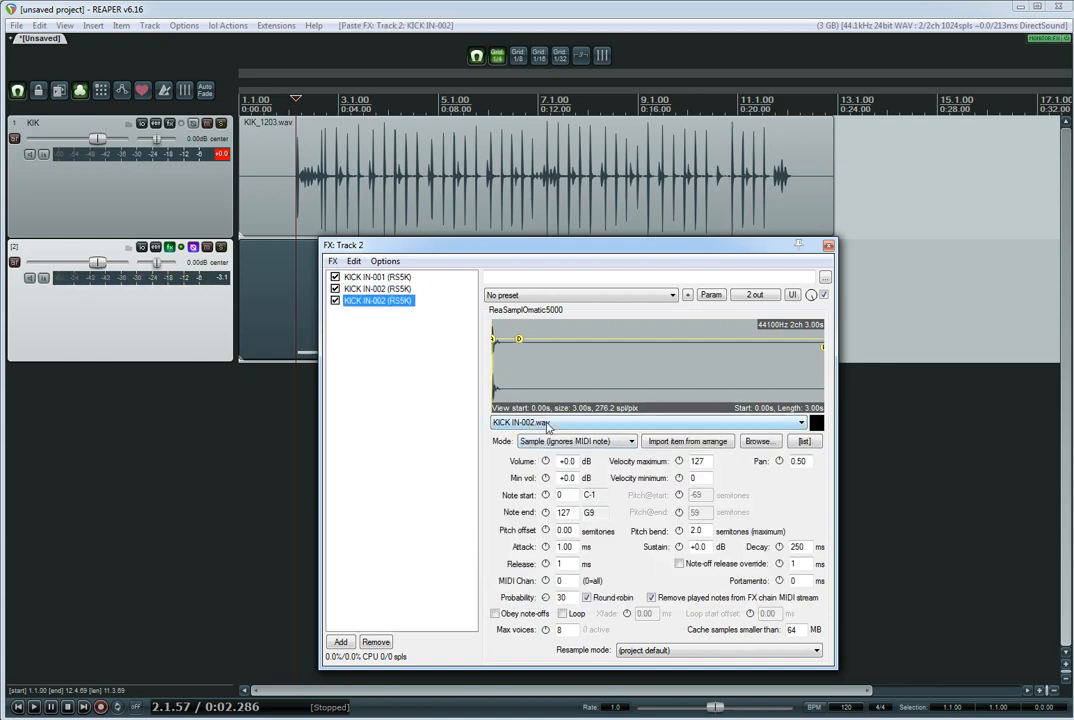
# Step: Load the remaining kick samples up to KICK IN-005 in round-robin, audition, and close the FX chain
pyautogui.click(376, 300)
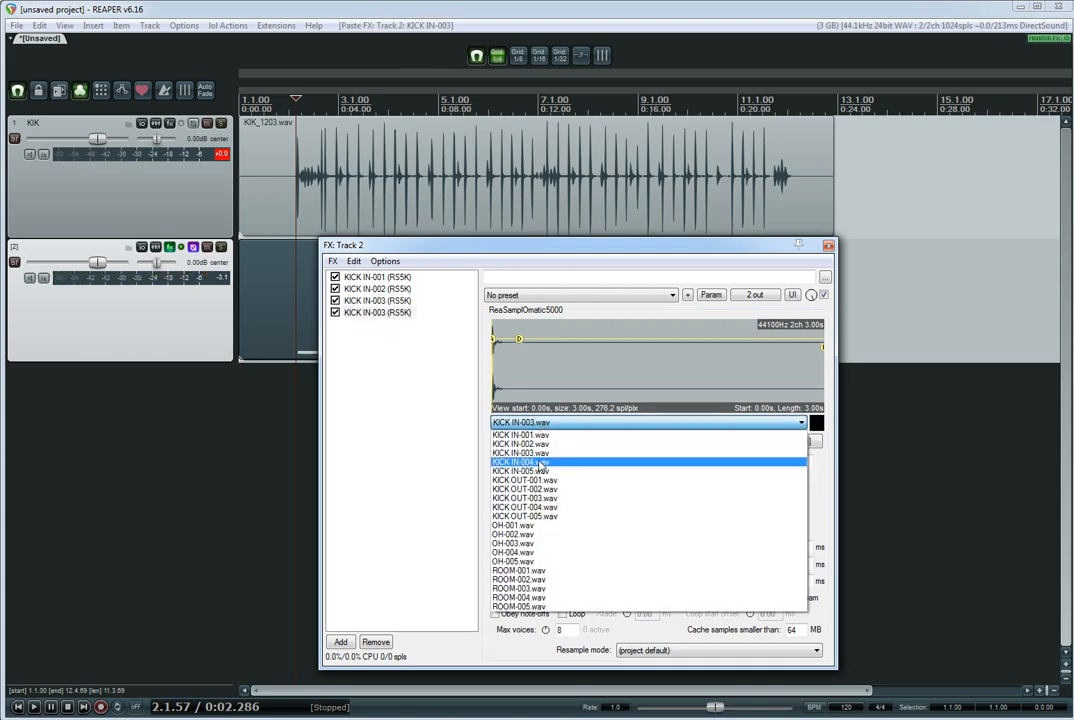
pyautogui.click(518, 462)
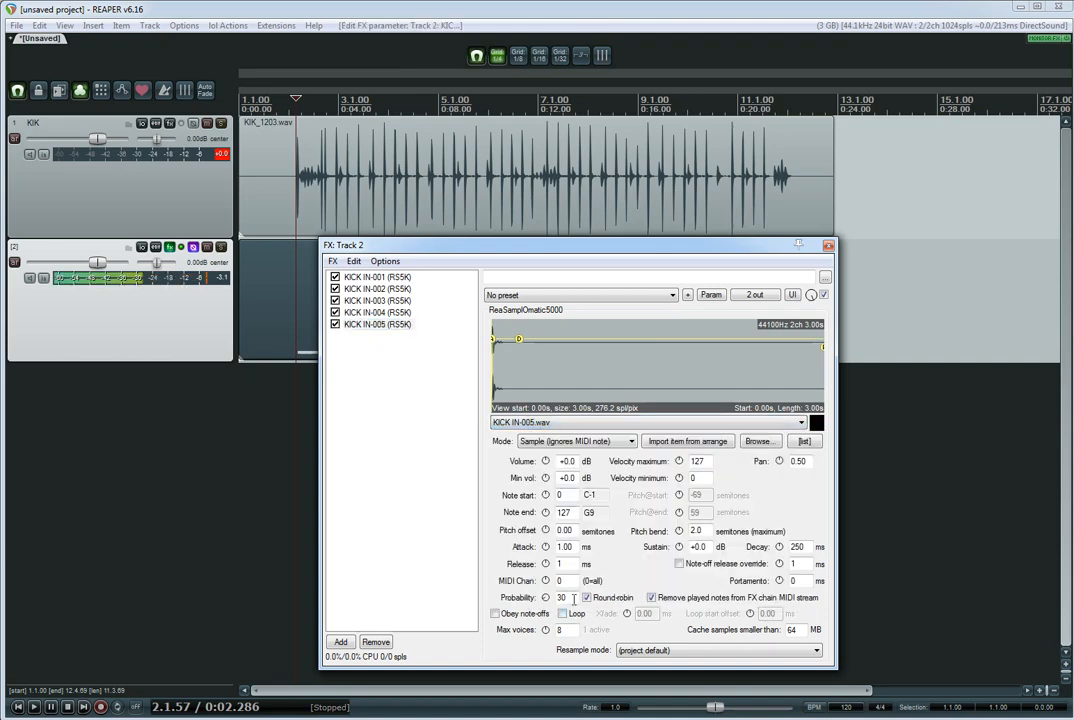
pyautogui.write('100')
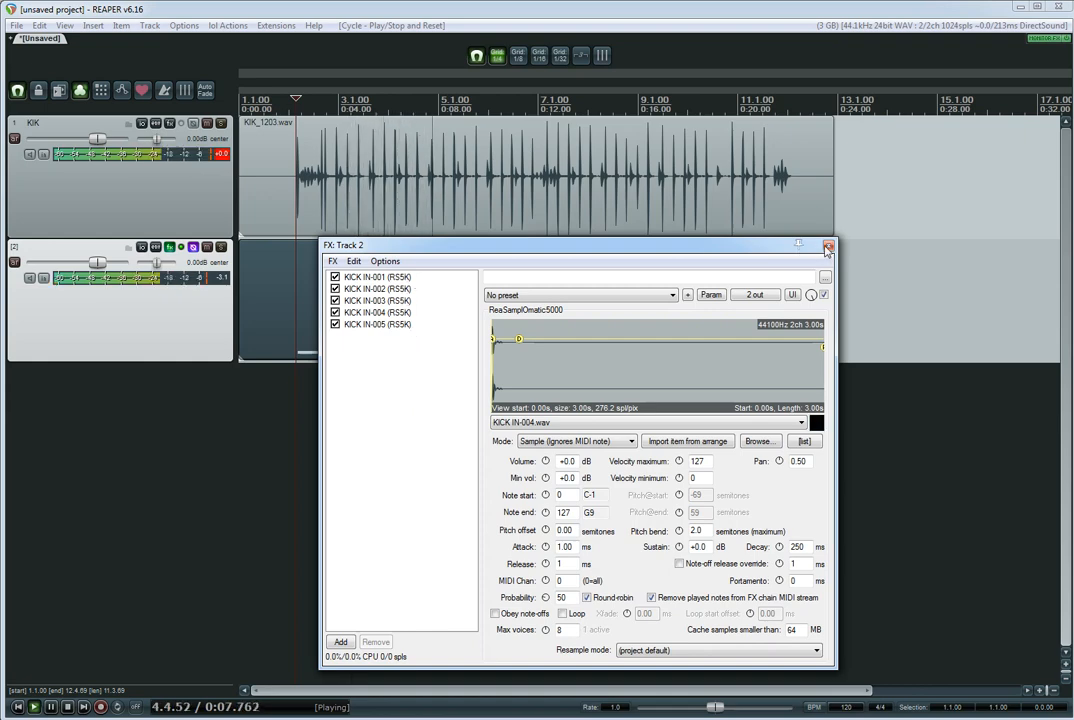
pyautogui.click(828, 248)
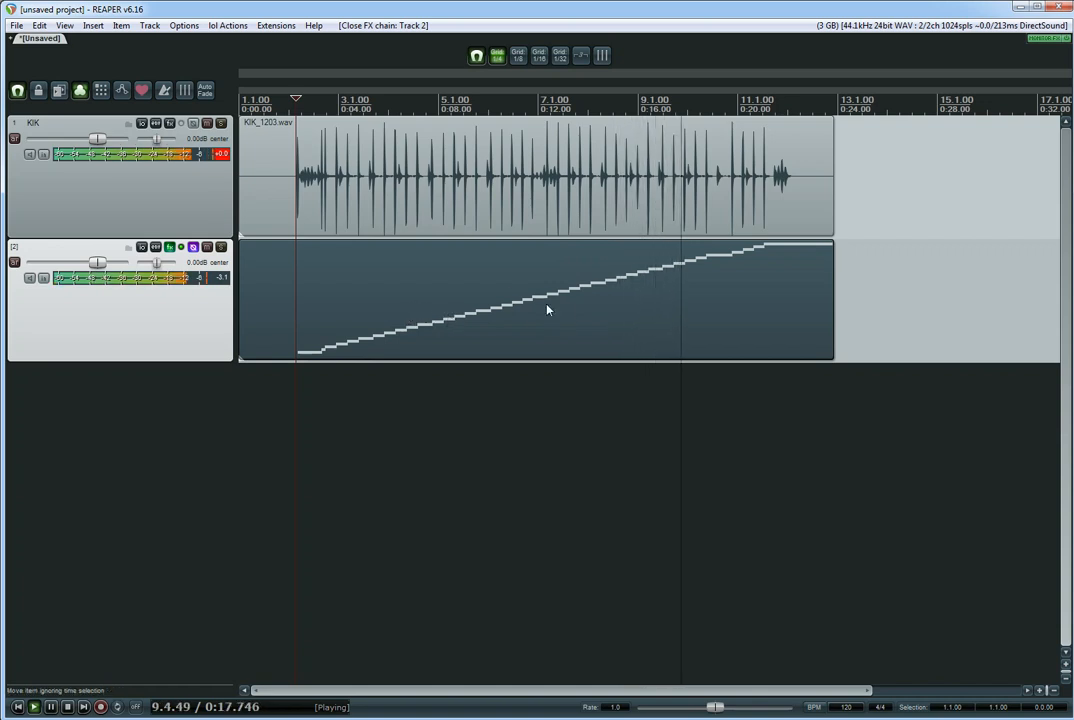
# Step: Use the MIDI item's context menu, then move to project 3 with the snare sampler chain on track 1
pyautogui.rightClick(548, 310)
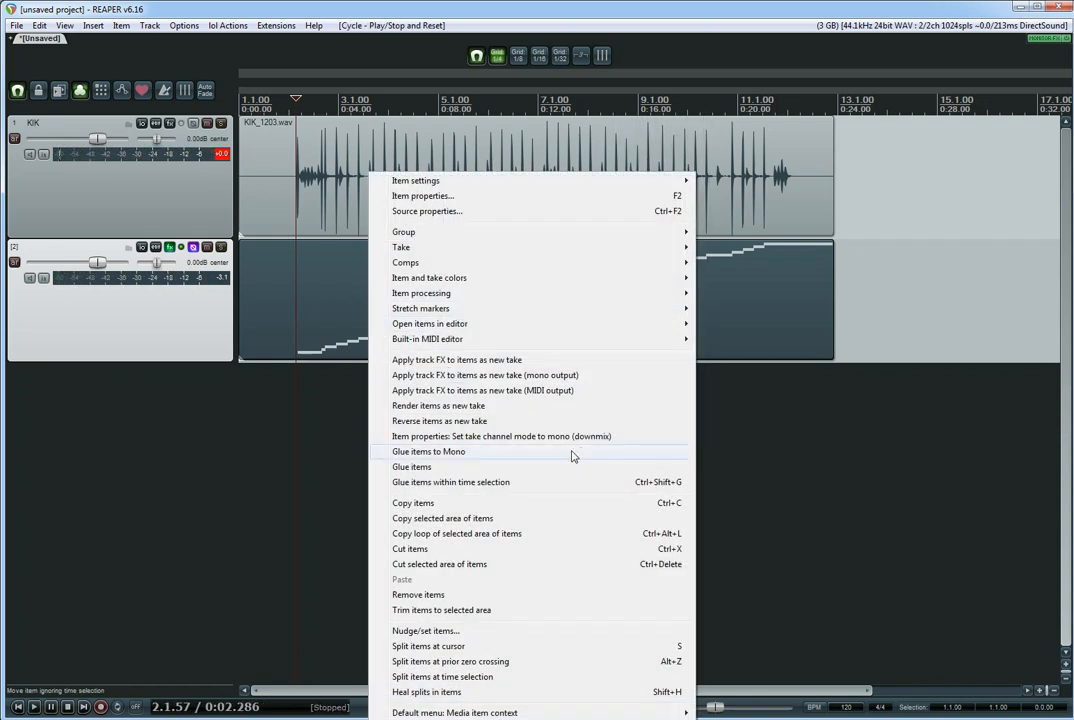
pyautogui.click(484, 376)
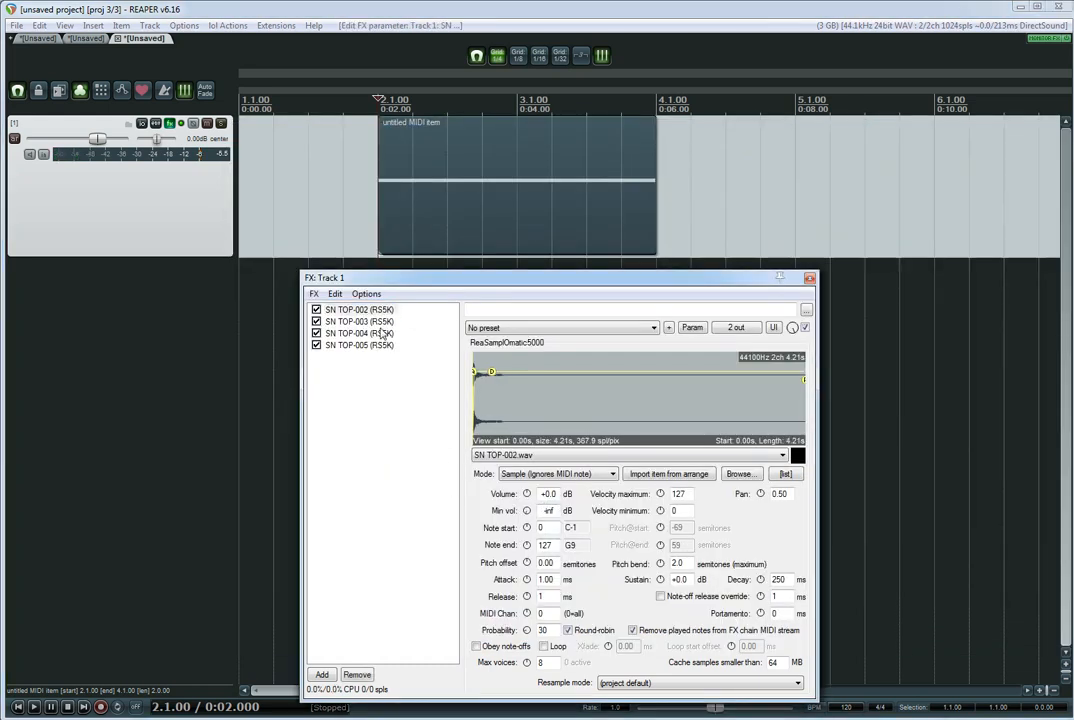
# Step: Select the four RS5K snare instances and duplicate them, giving eight in the chain
pyautogui.click(358, 320)
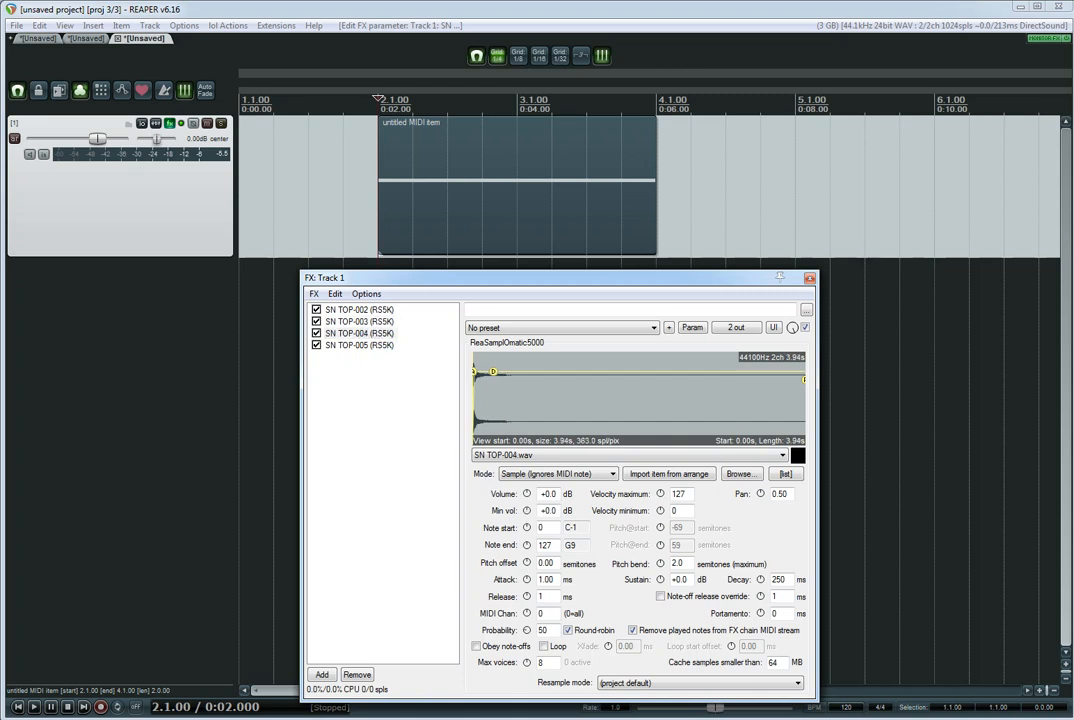
pyautogui.click(360, 344)
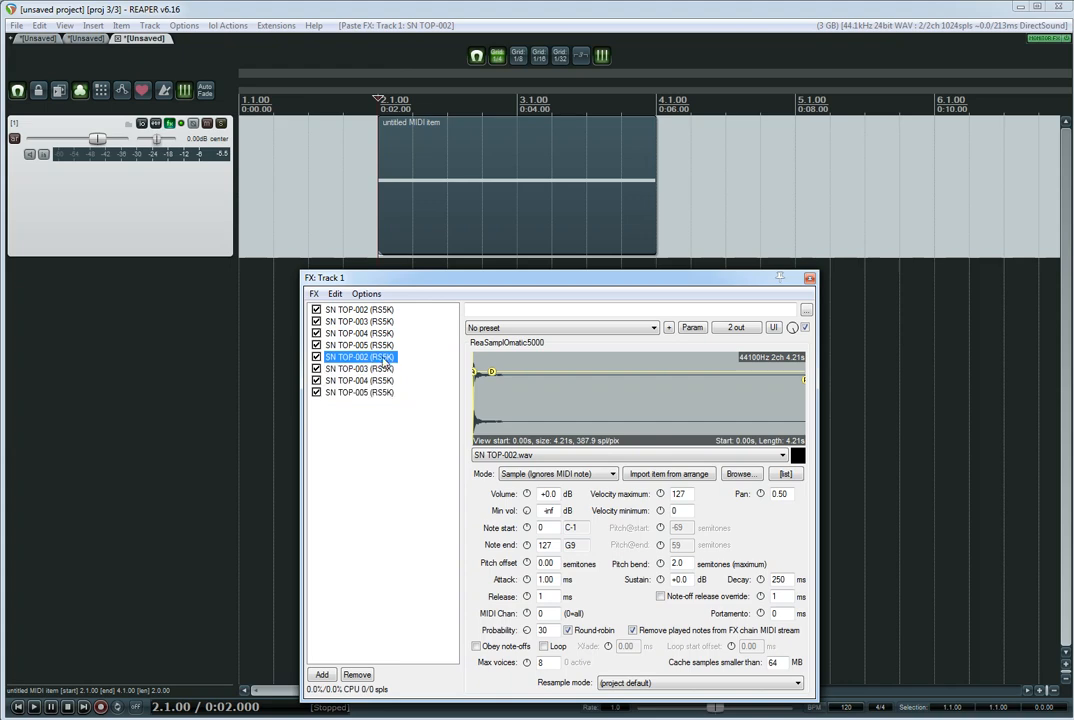
# Step: Load SN TOP-006 and SN TOP-007 samples into the duplicated snare sampler instances
pyautogui.click(740, 472)
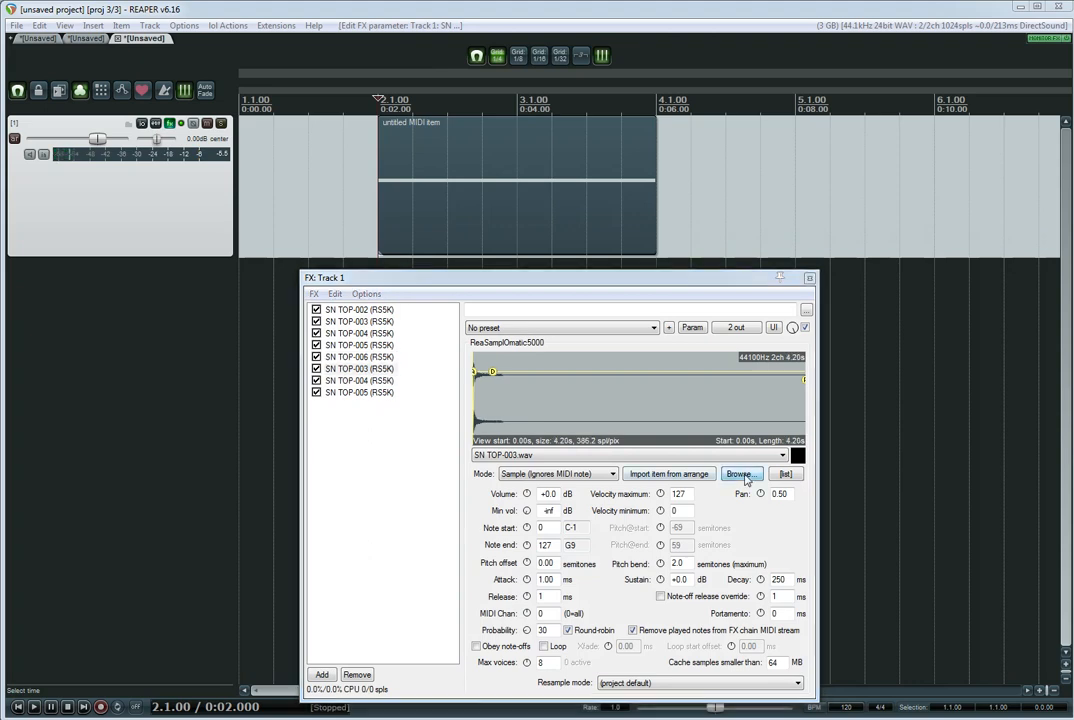
pyautogui.click(740, 474)
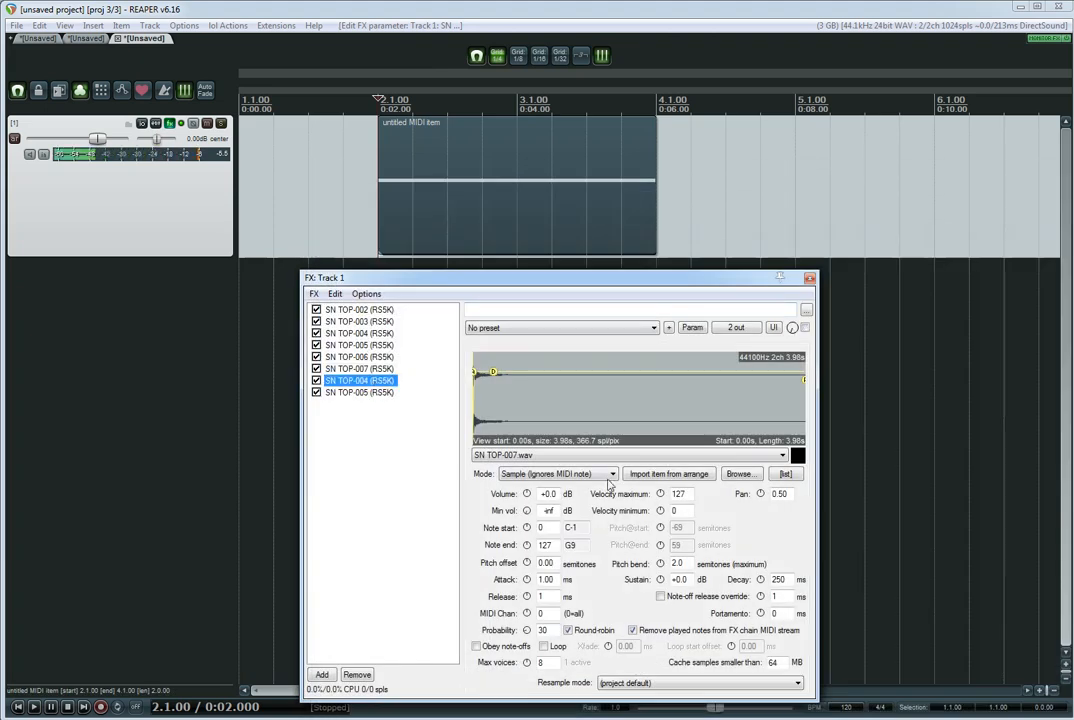
pyautogui.click(742, 472)
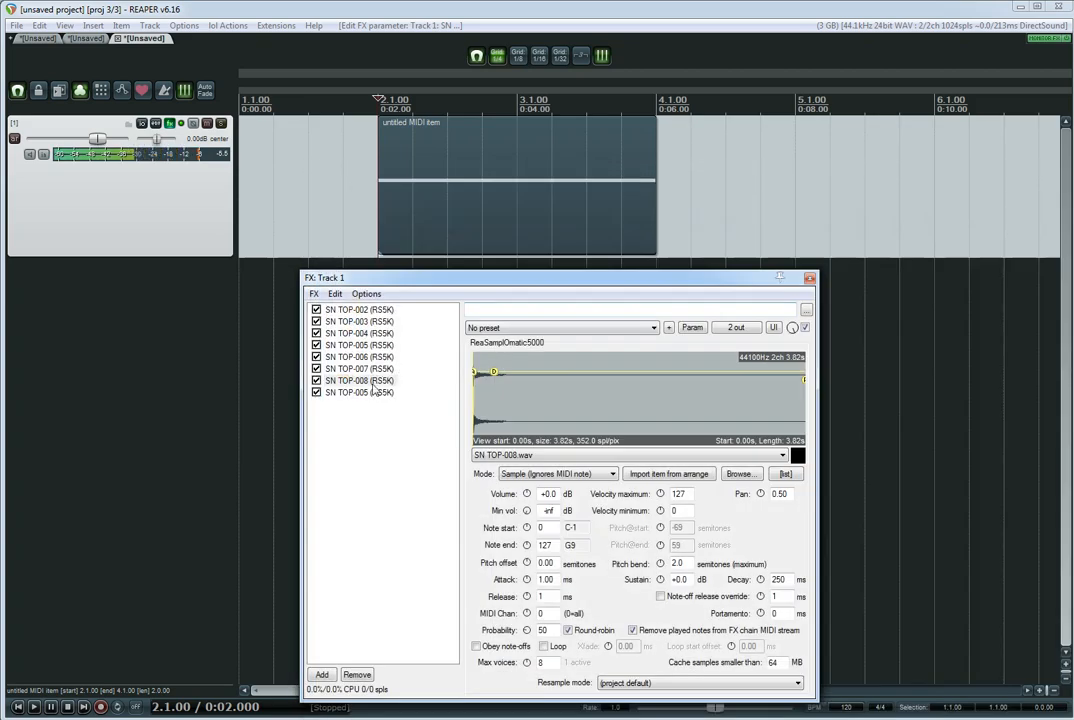
pyautogui.click(740, 472)
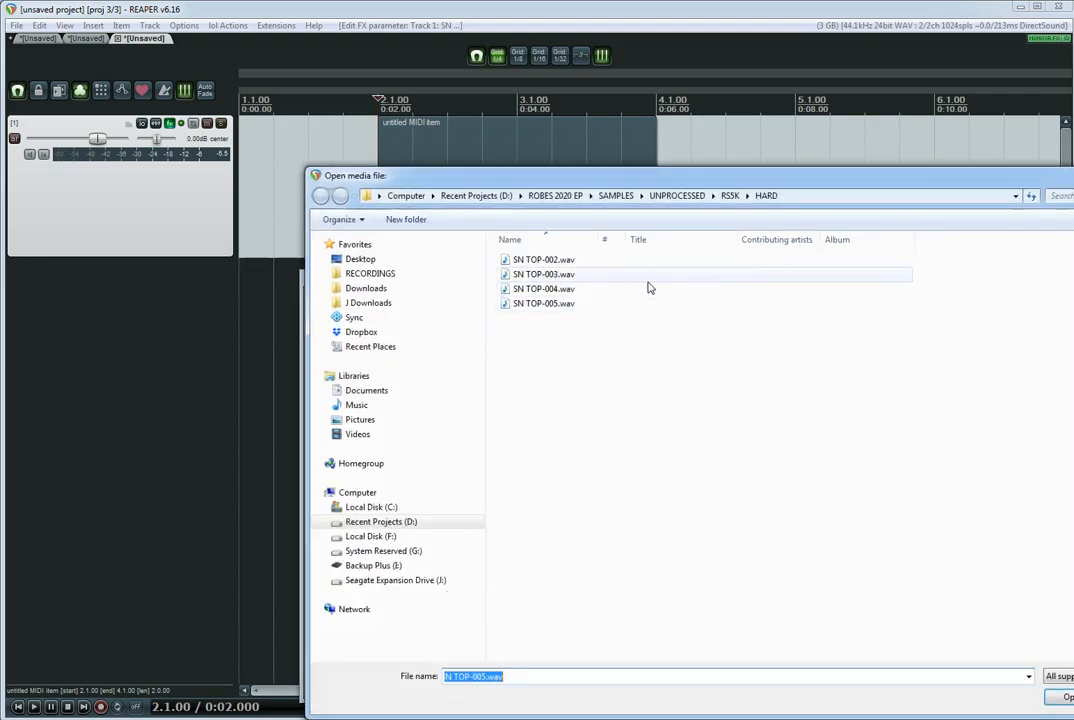
pyautogui.click(320, 196)
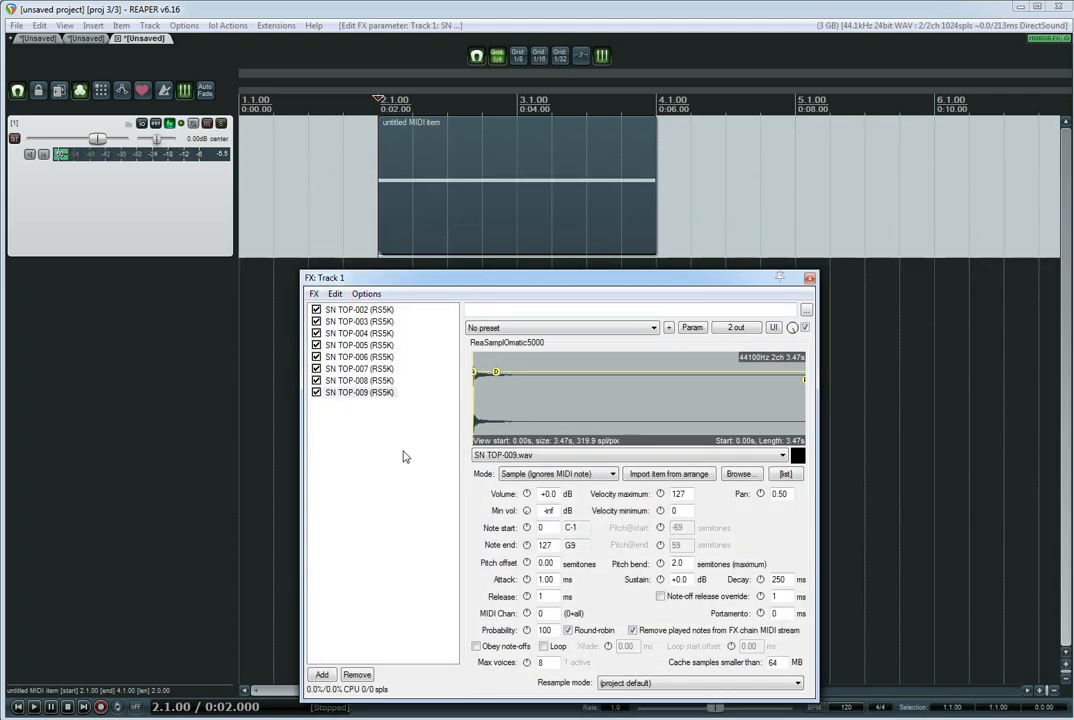
# Step: Assign each snare RS5K instance (SN TOP-002 through 005) its own velocity range for layering
pyautogui.click(360, 356)
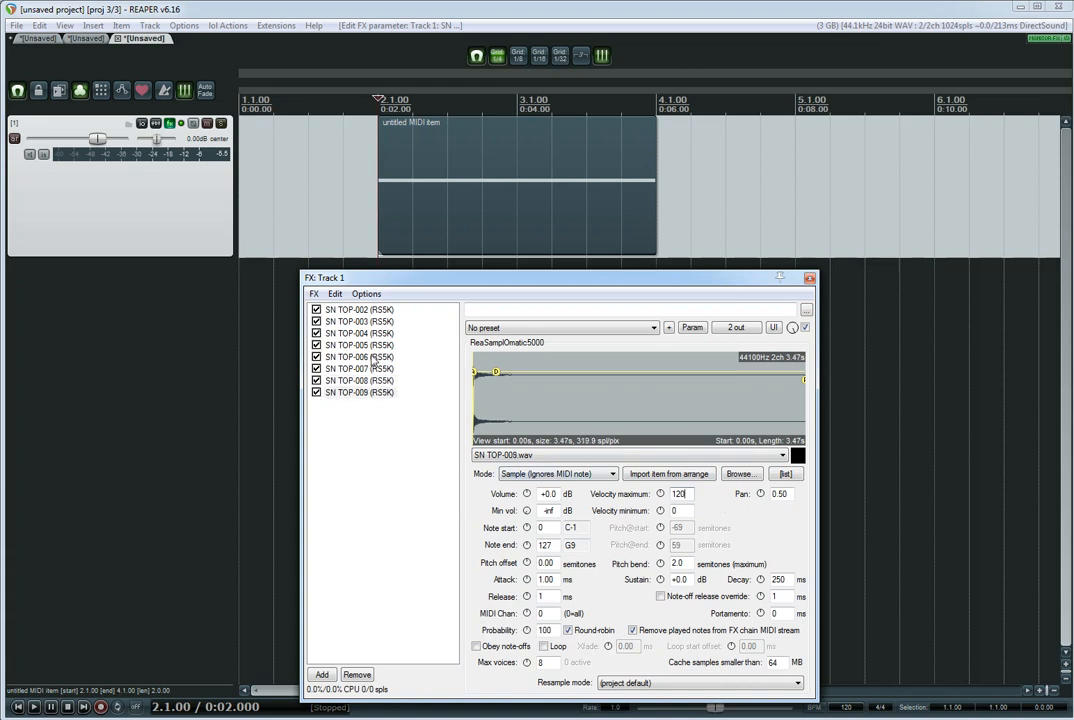
pyautogui.click(358, 308)
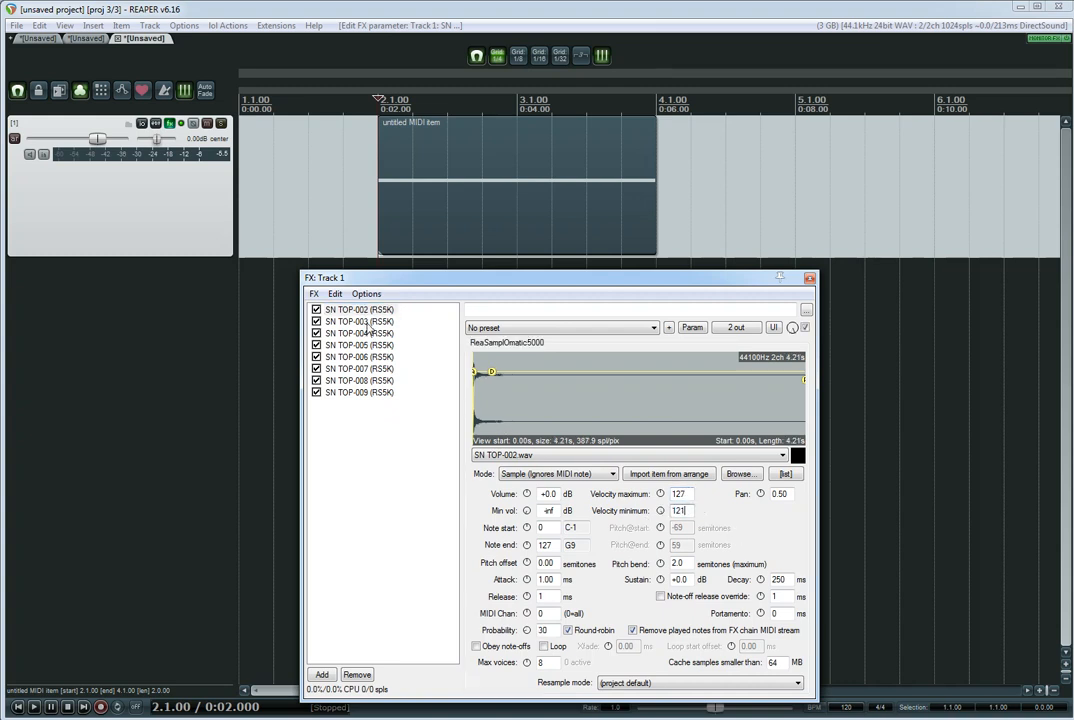
pyautogui.click(358, 320)
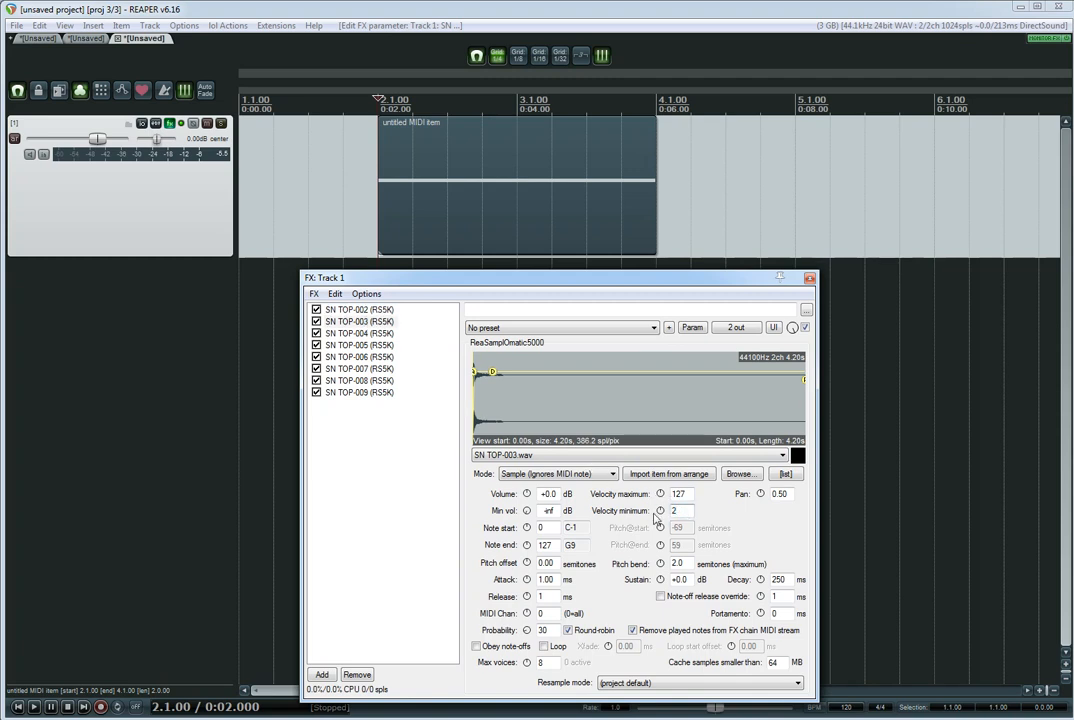
pyautogui.click(358, 332)
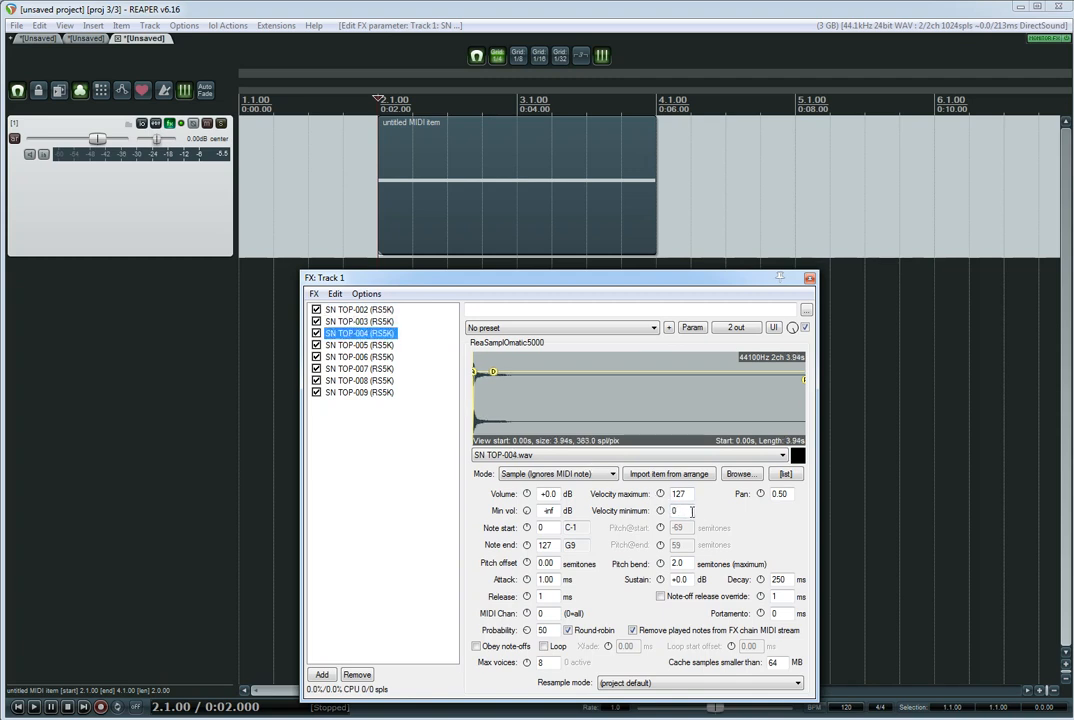
pyautogui.click(358, 344)
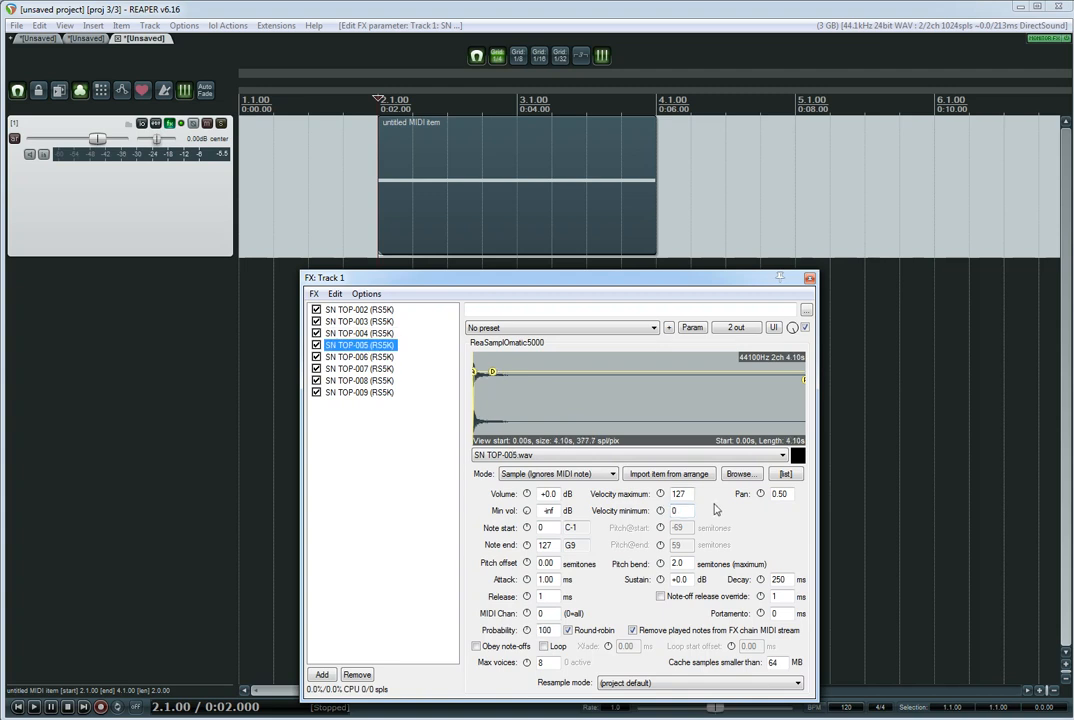